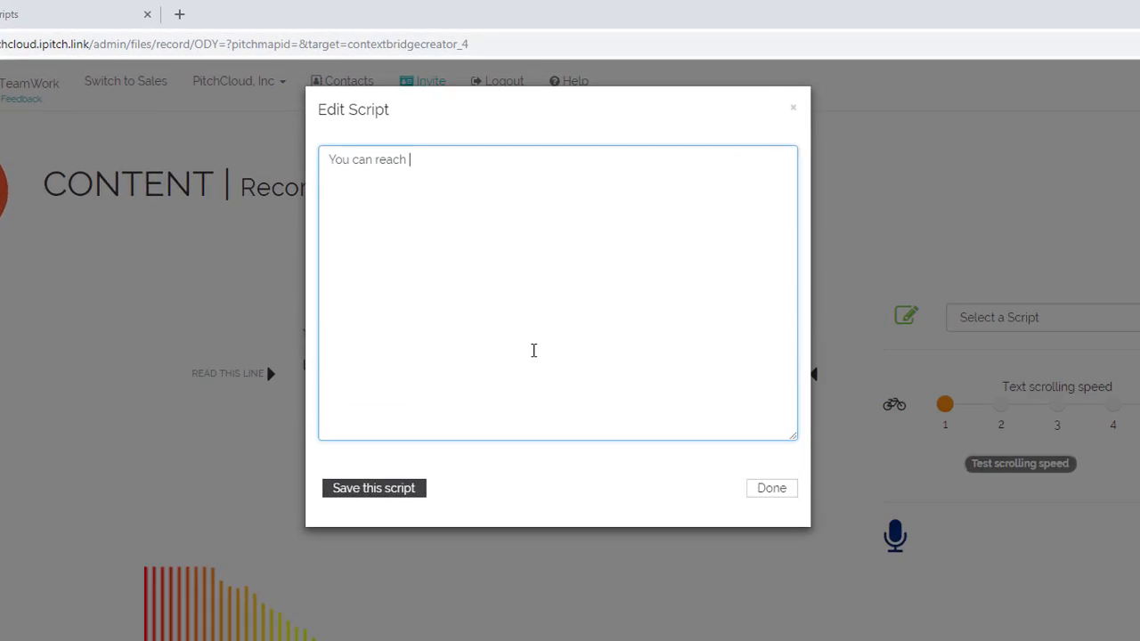
Draft the script text 'more Prospects with les…' in the Edit Script dialog
text(more Pro)
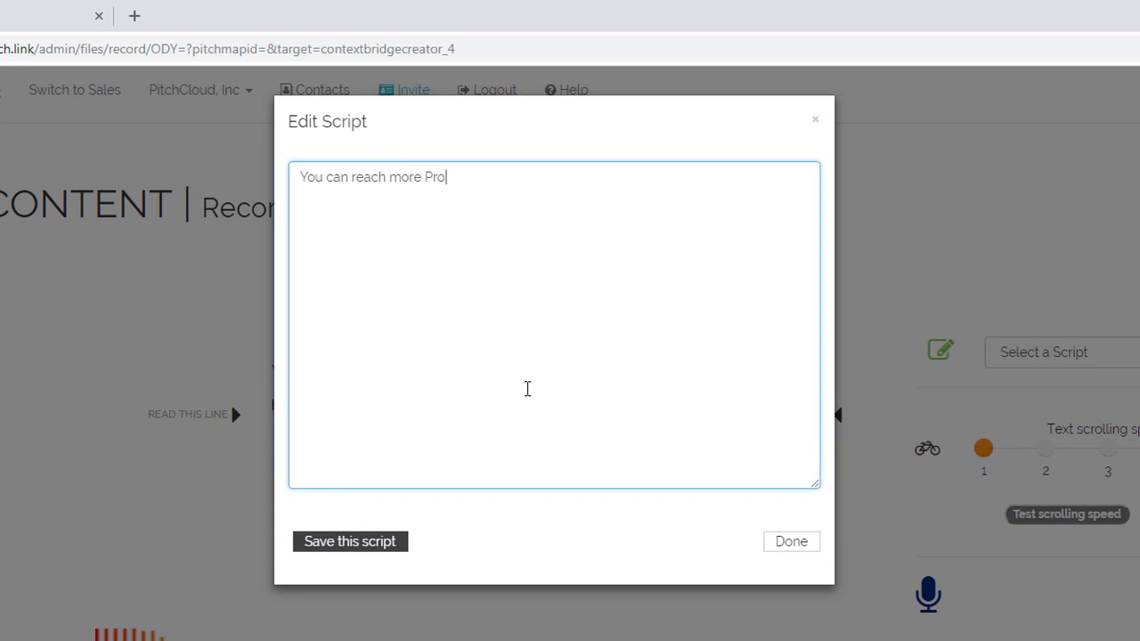
text(spects w)
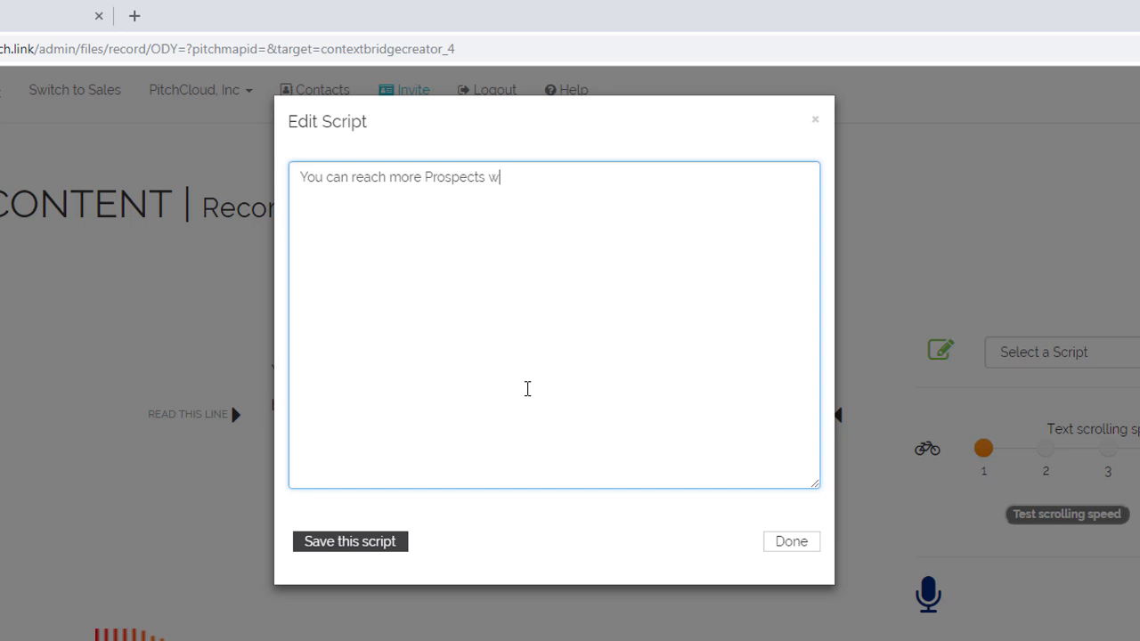
text(ith les)
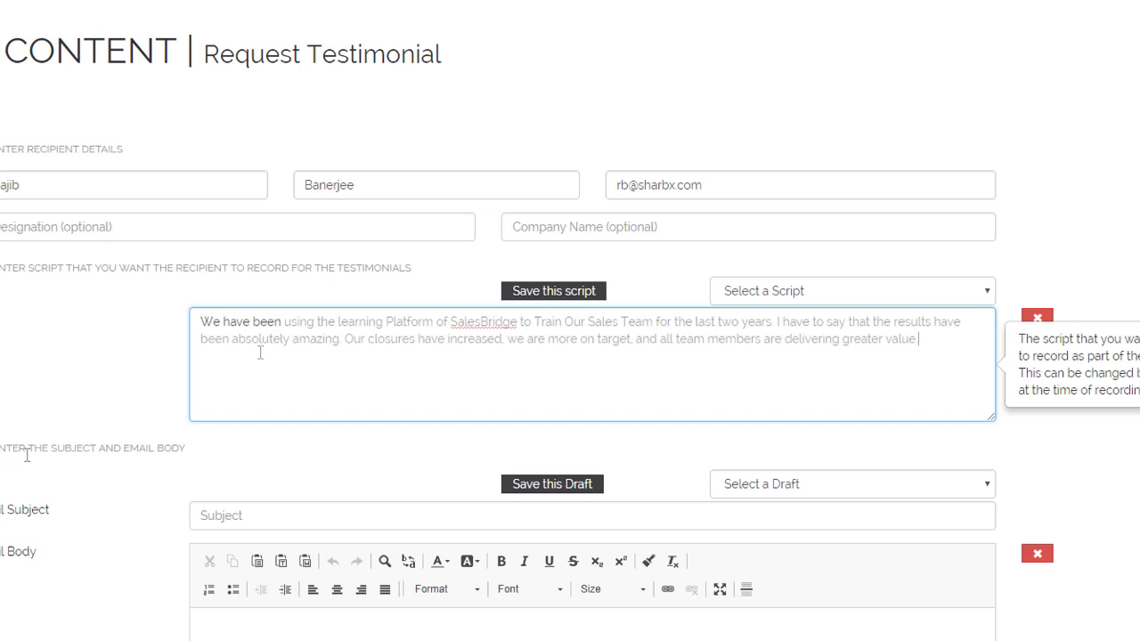
View the Request Testimonial script and load 'Text for Testimonials' on the Record Audio page
click(591, 528)
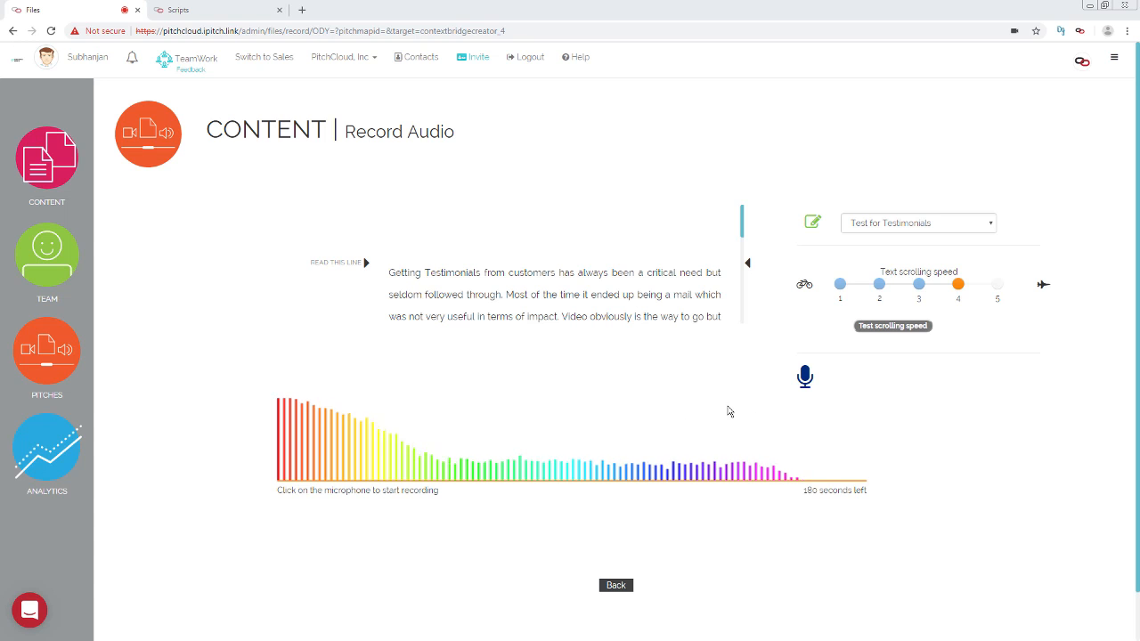
click(806, 378)
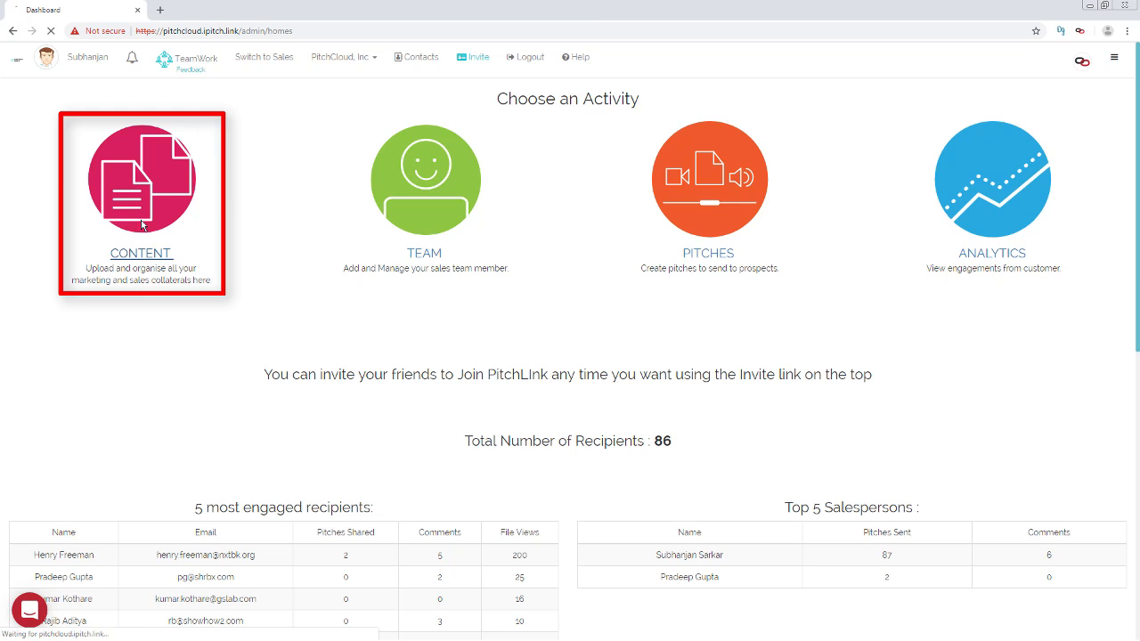
Go to the Content area and bring up the Manage Scripts list
click(141, 178)
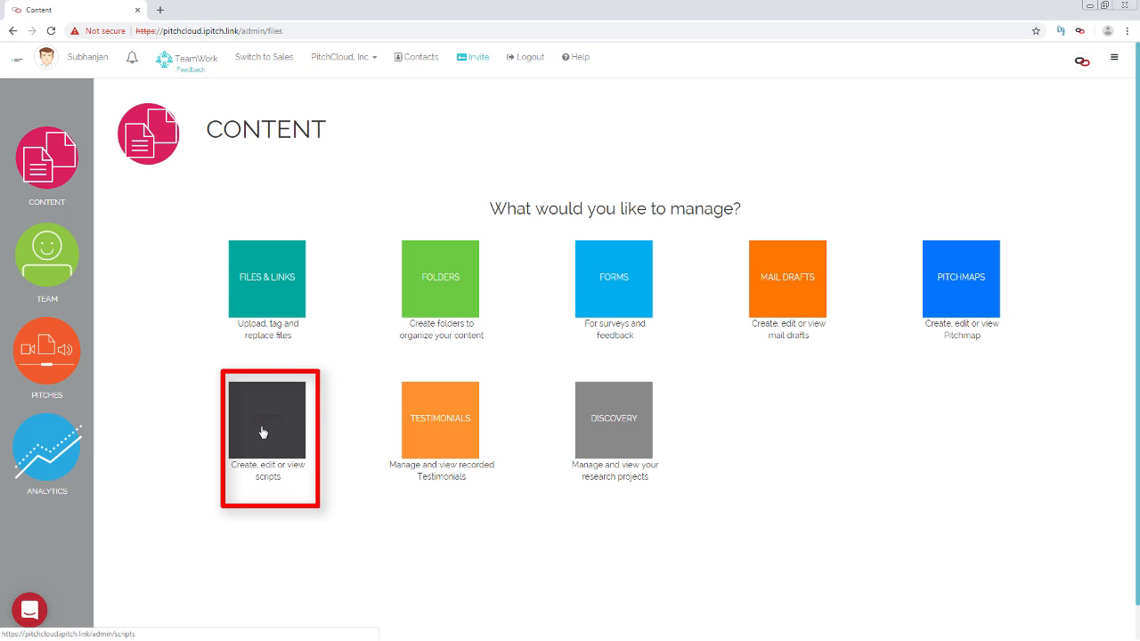
click(268, 420)
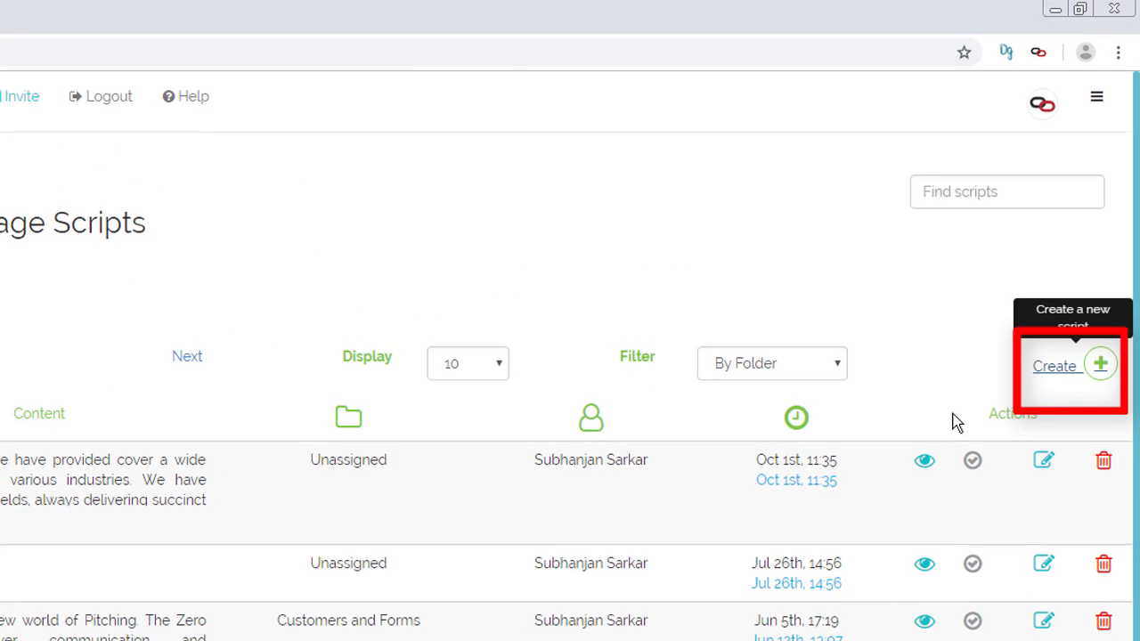
Save a new script titled 'Introduction' with content starting 'Hello! I'm'
click(1055, 364)
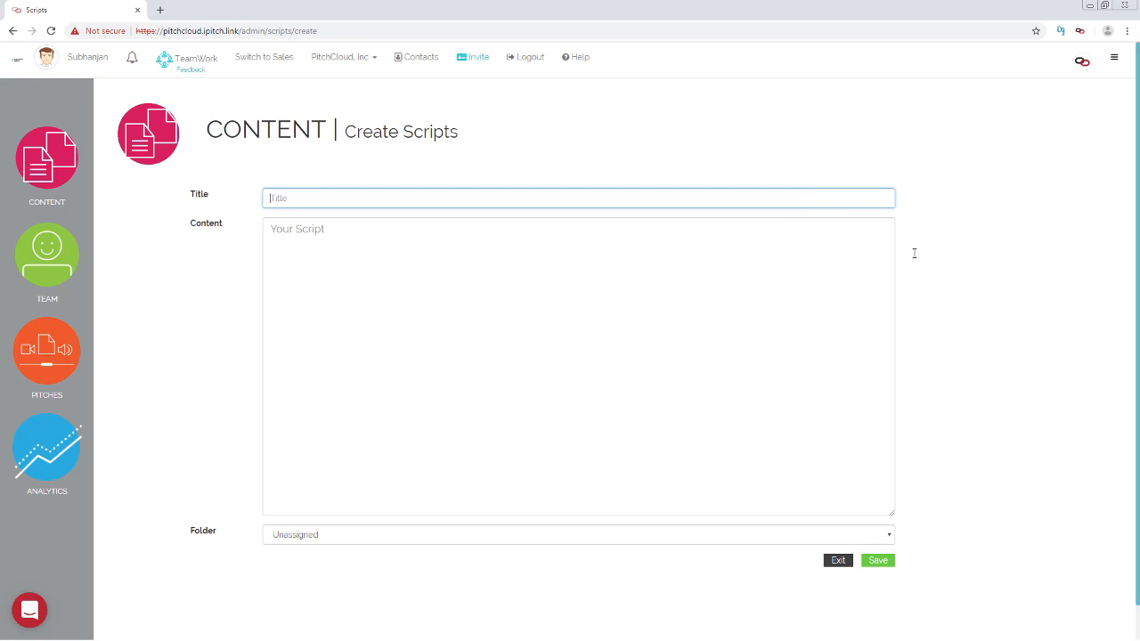
click(578, 197)
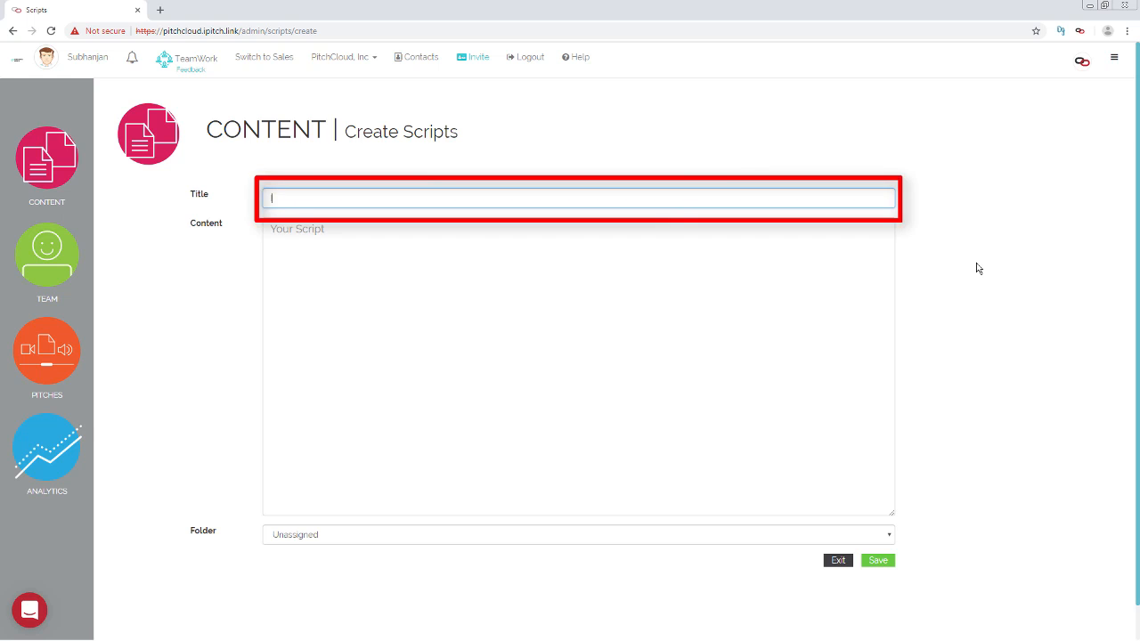
text(Introduction)
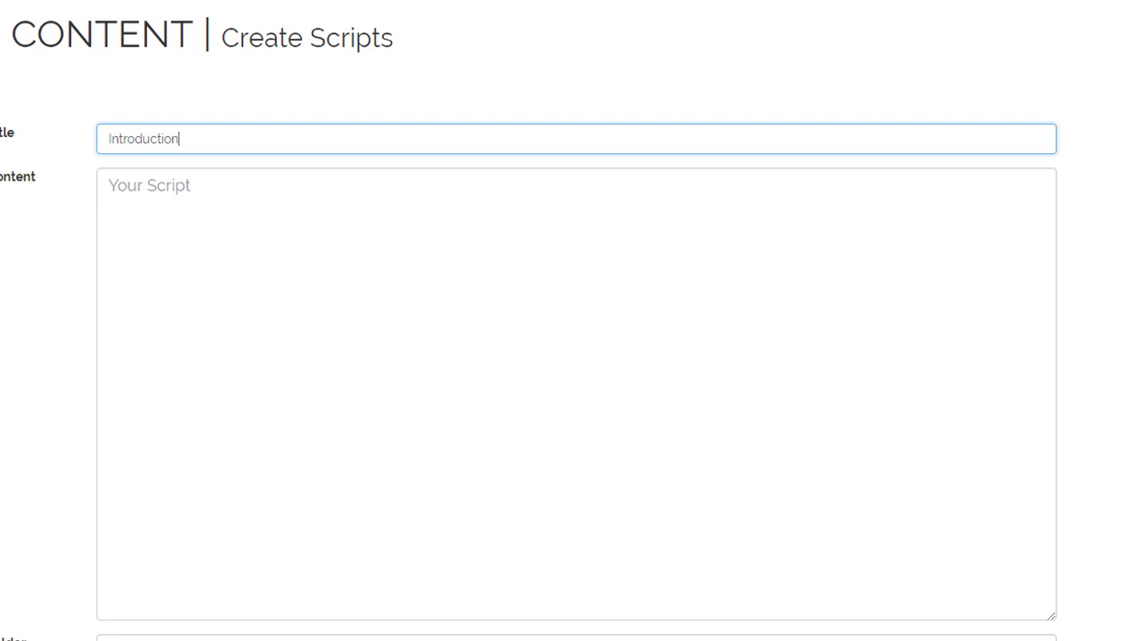
text(Hello! I'm)
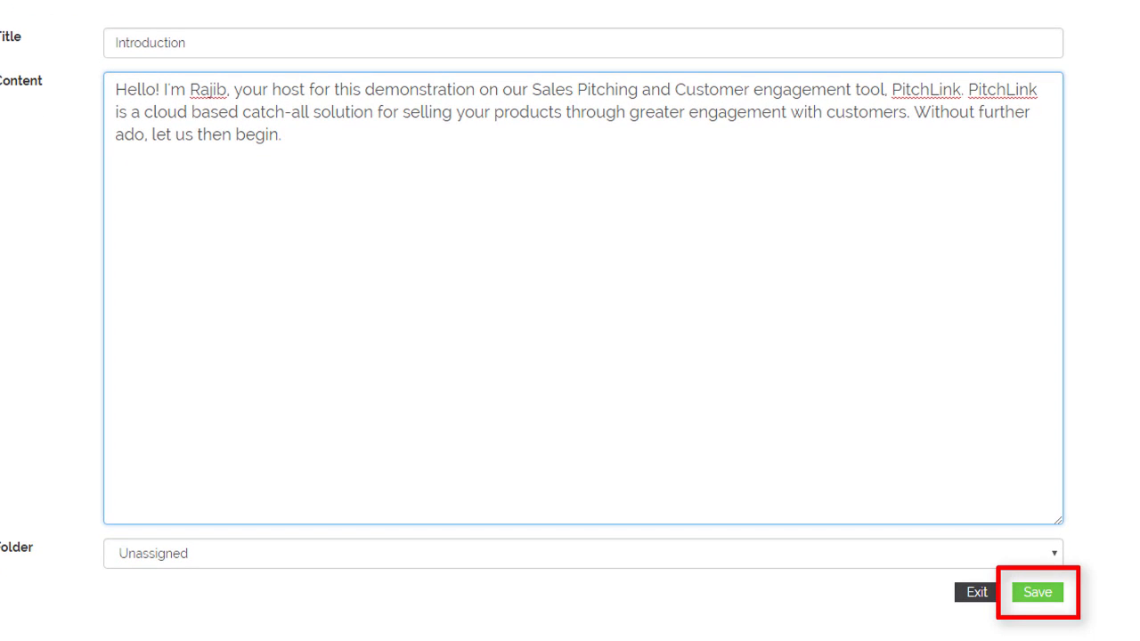
click(1037, 593)
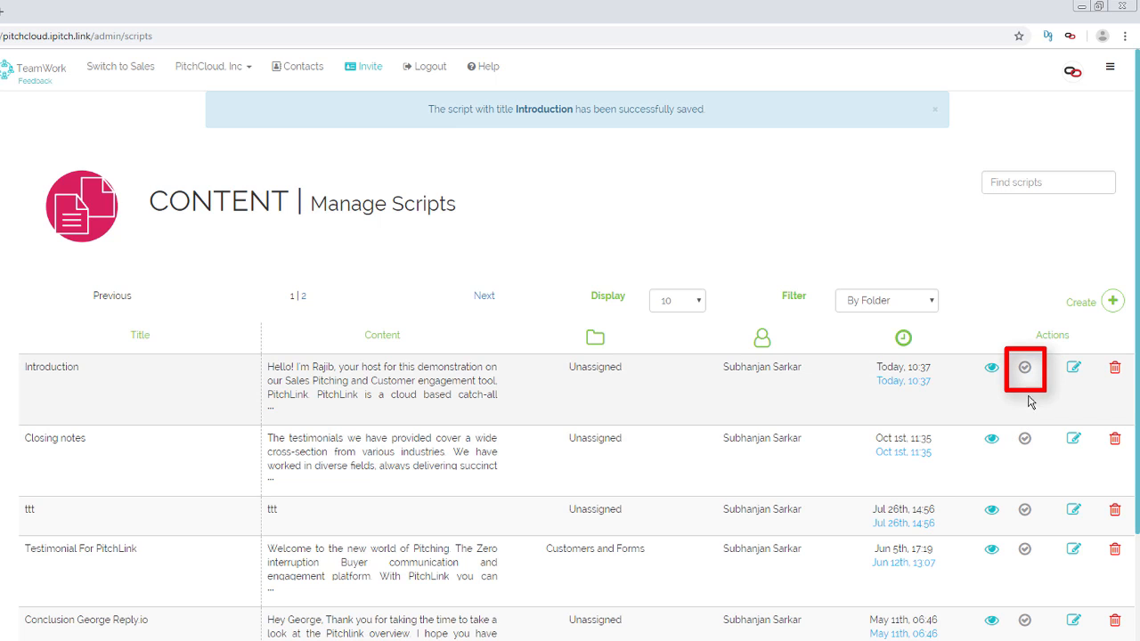
mouse_move(1026, 367)
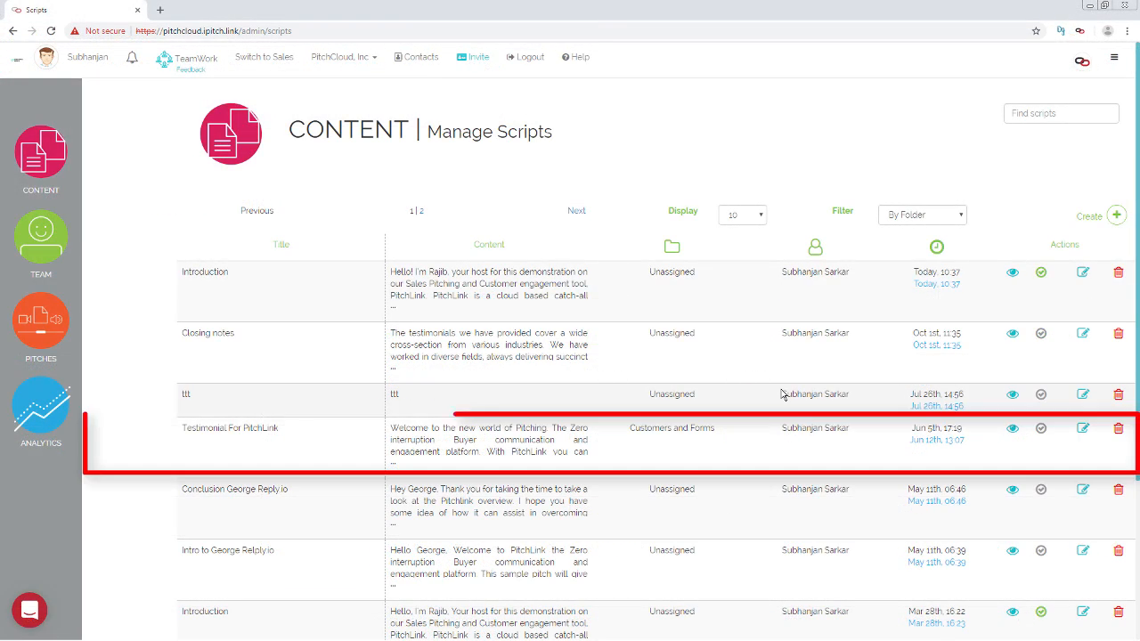
mouse_move(1011, 427)
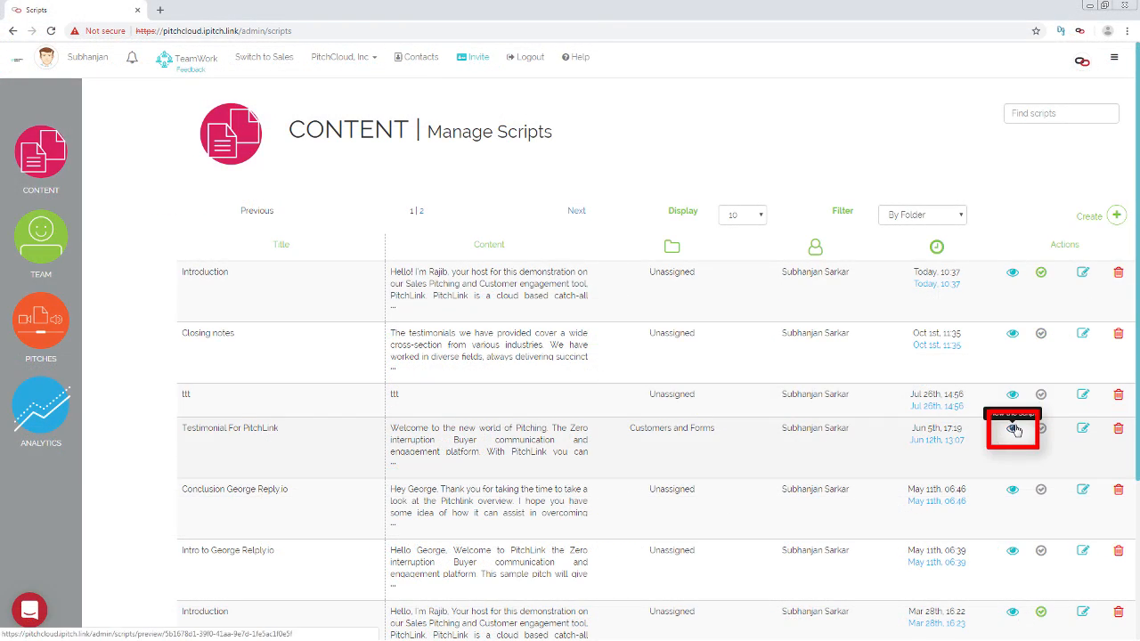
click(1011, 429)
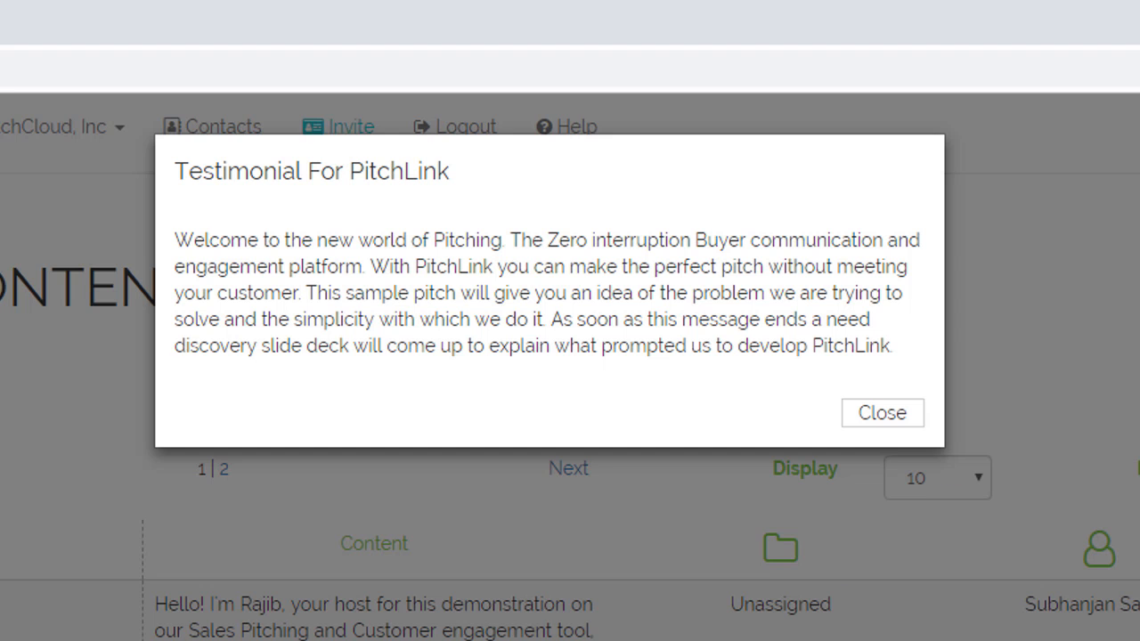
click(881, 413)
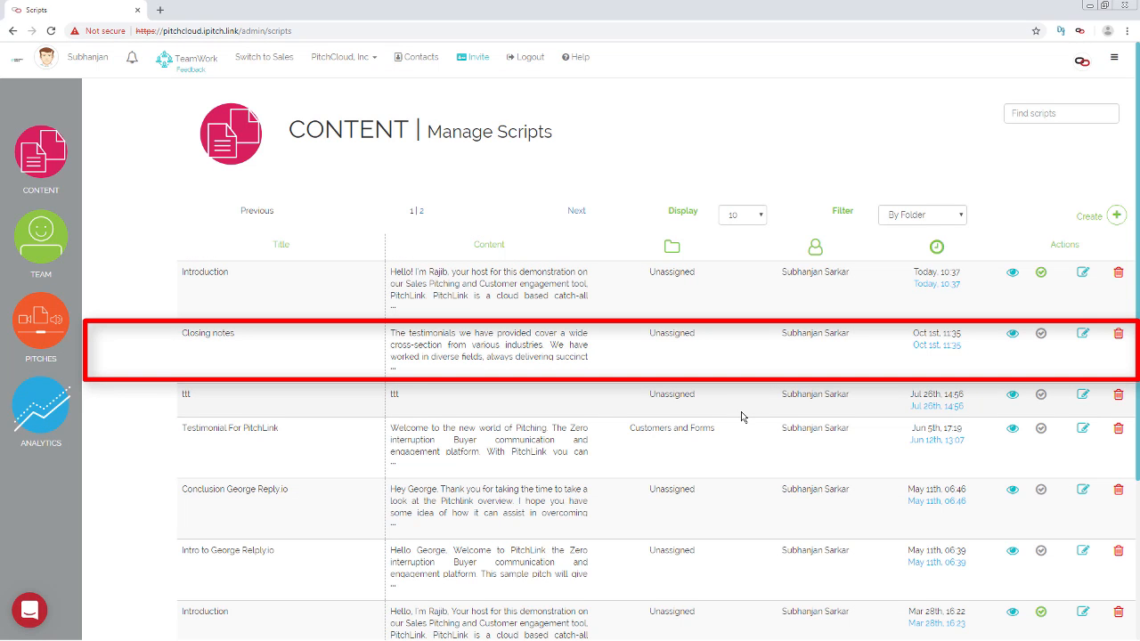
mouse_move(1087, 356)
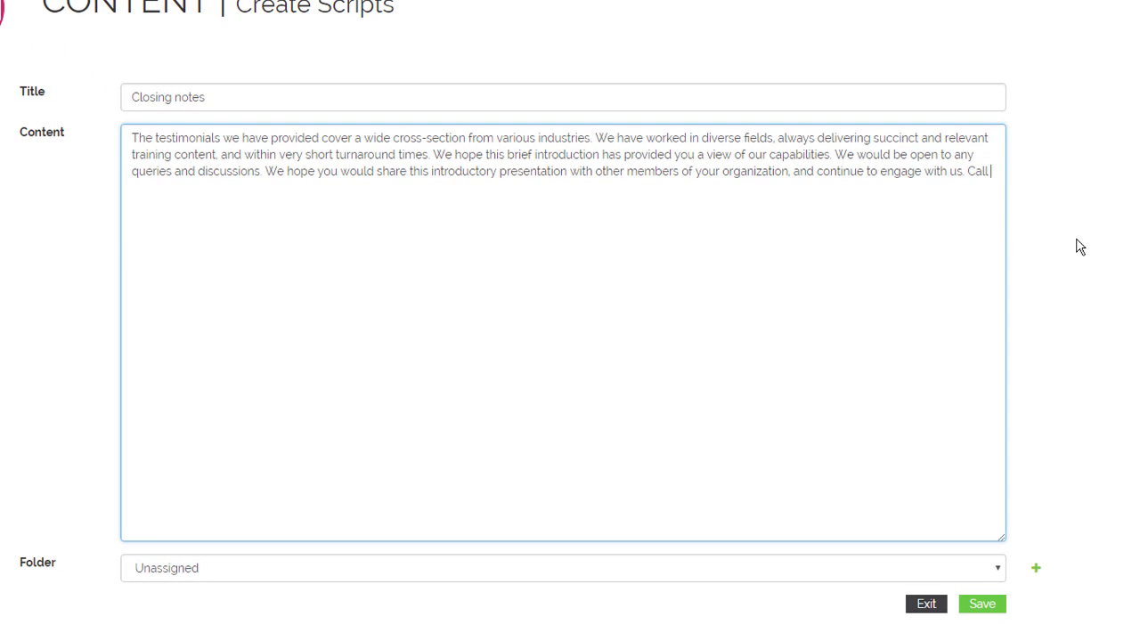
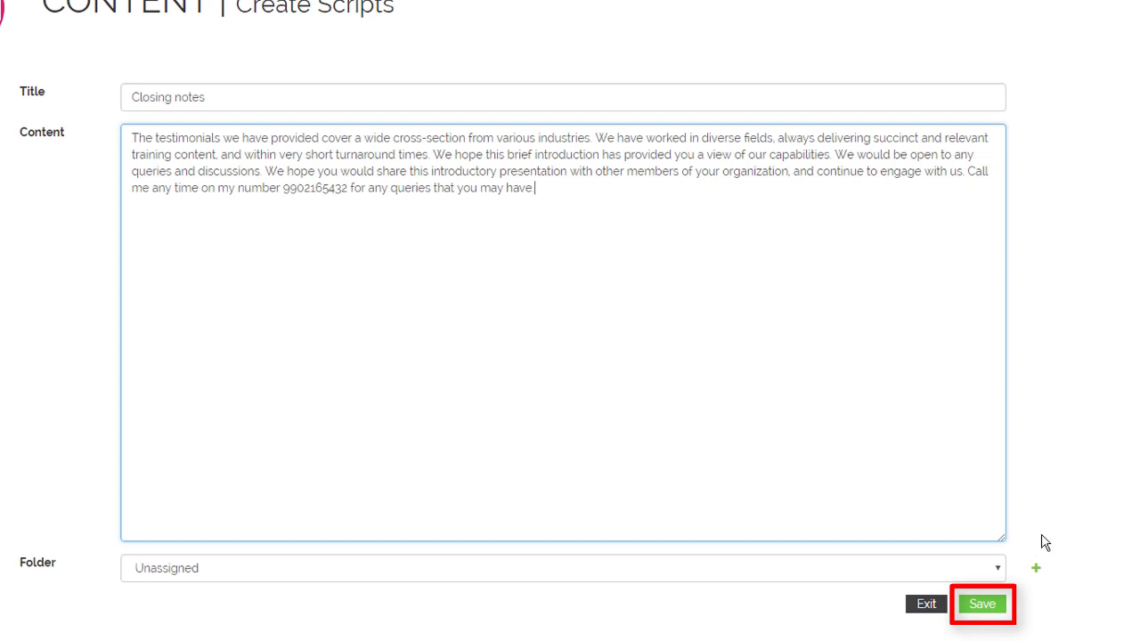
click(986, 602)
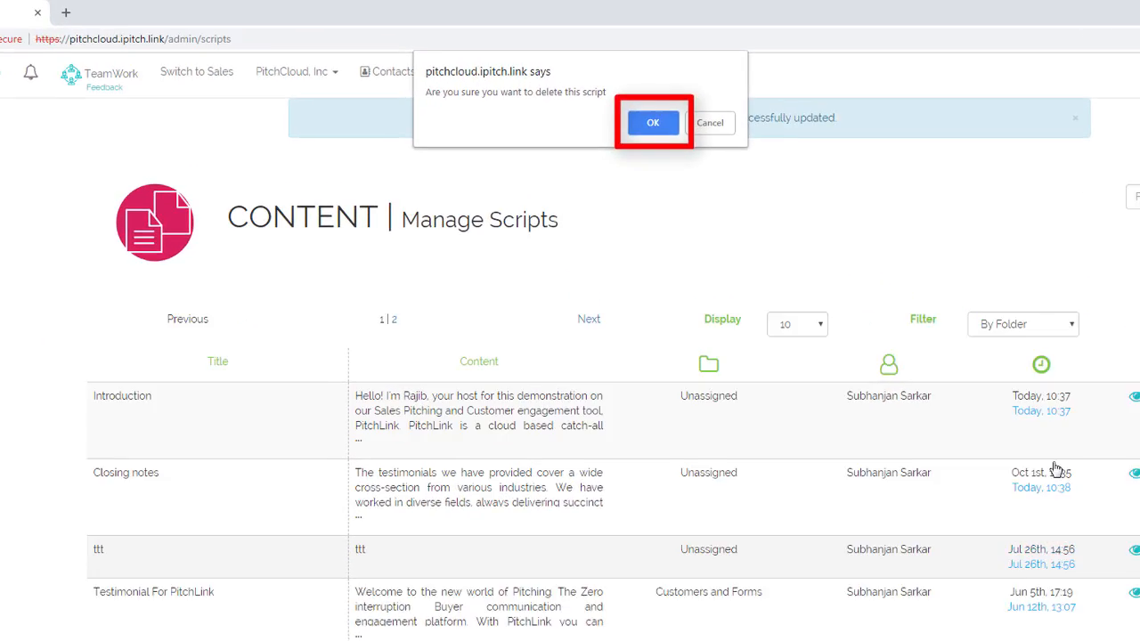
Remove the 'ttt' script and confirm its deletion
click(652, 121)
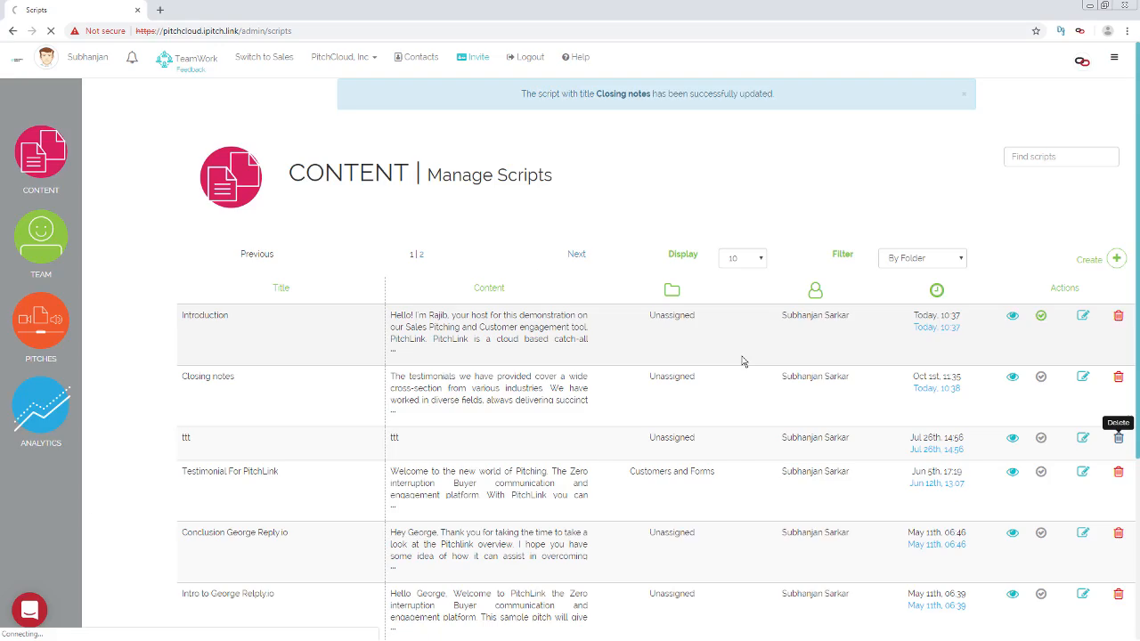
click(1115, 440)
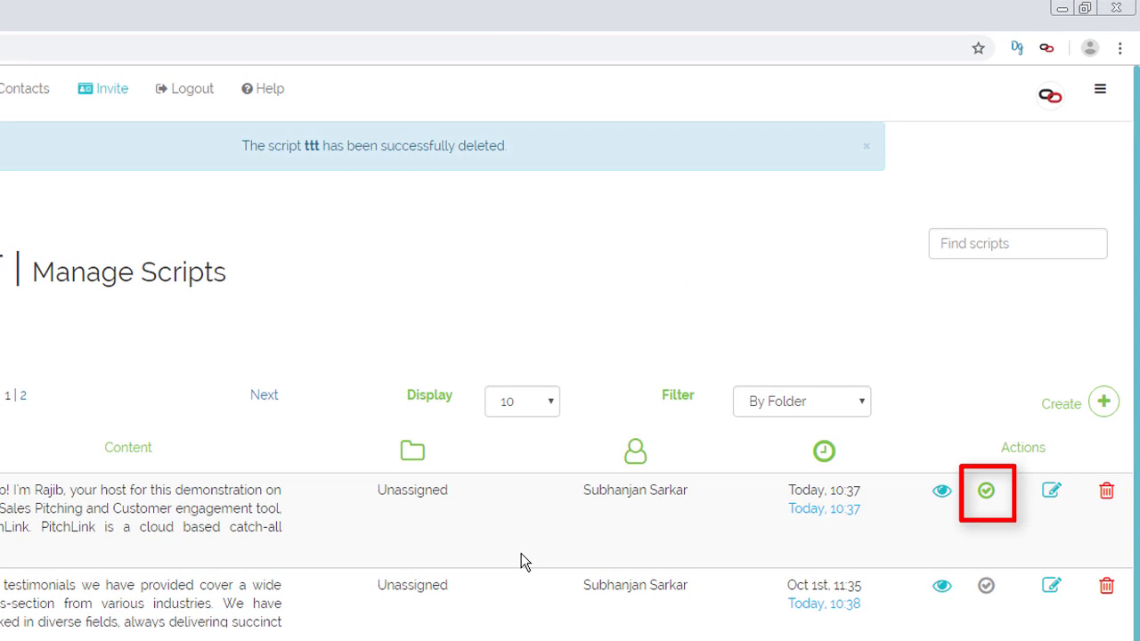
mouse_move(988, 491)
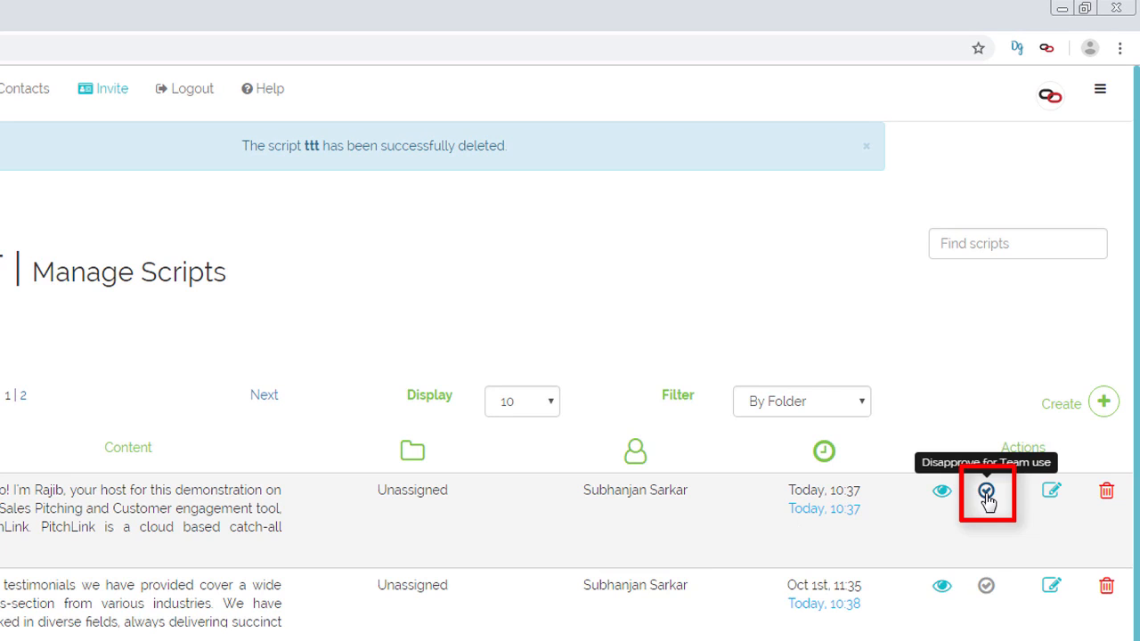
Toggle the Introduction script's team-use approval off via its check icon
click(989, 495)
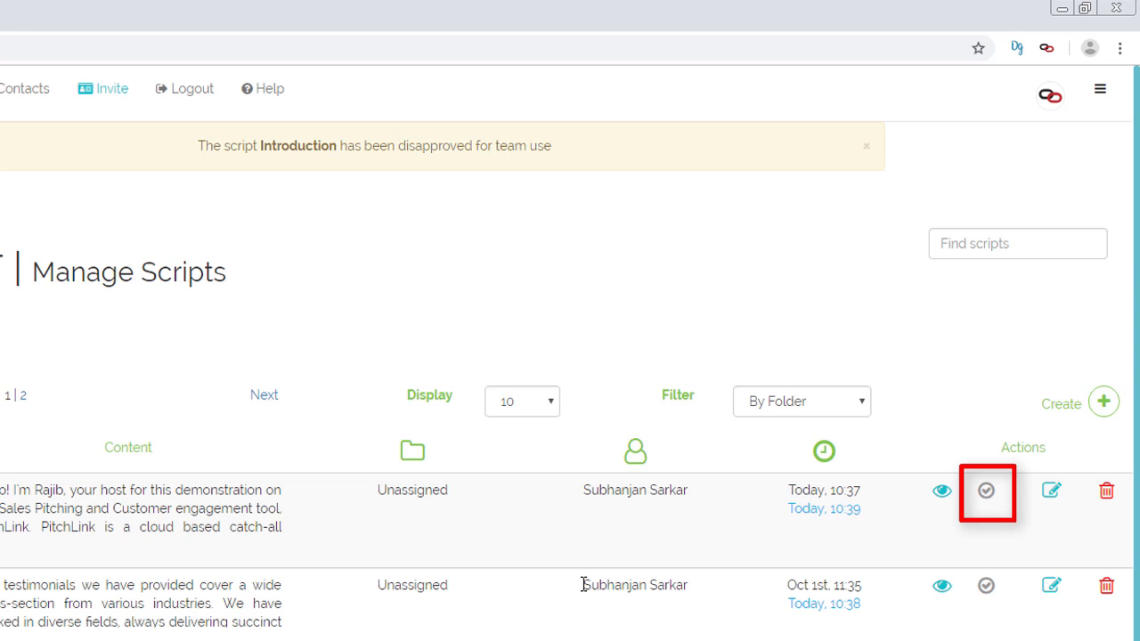
click(986, 497)
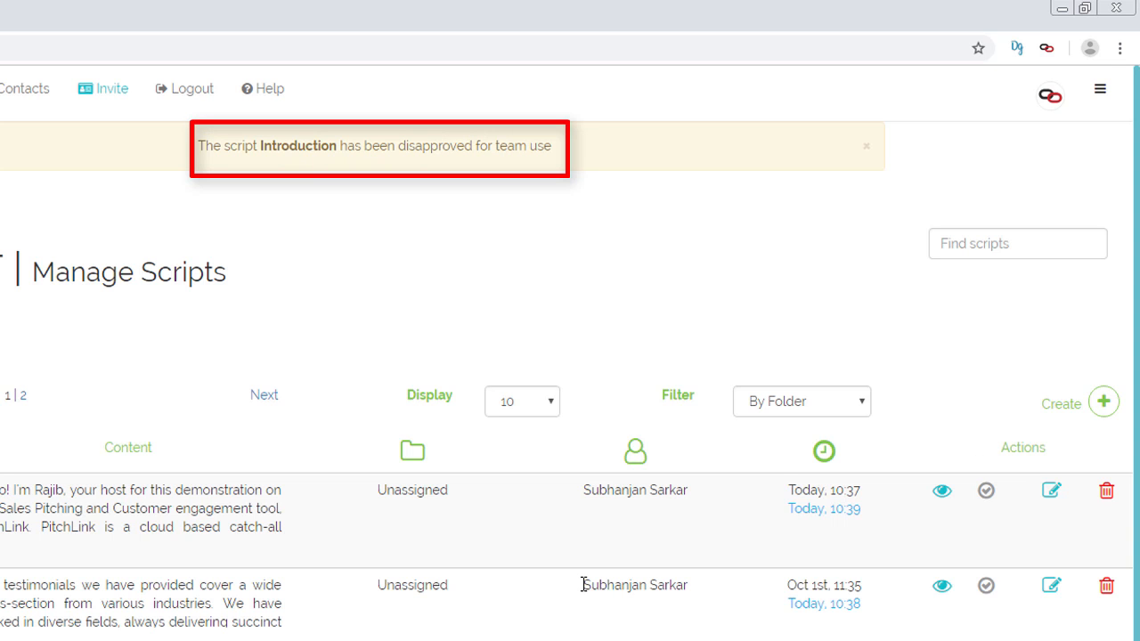